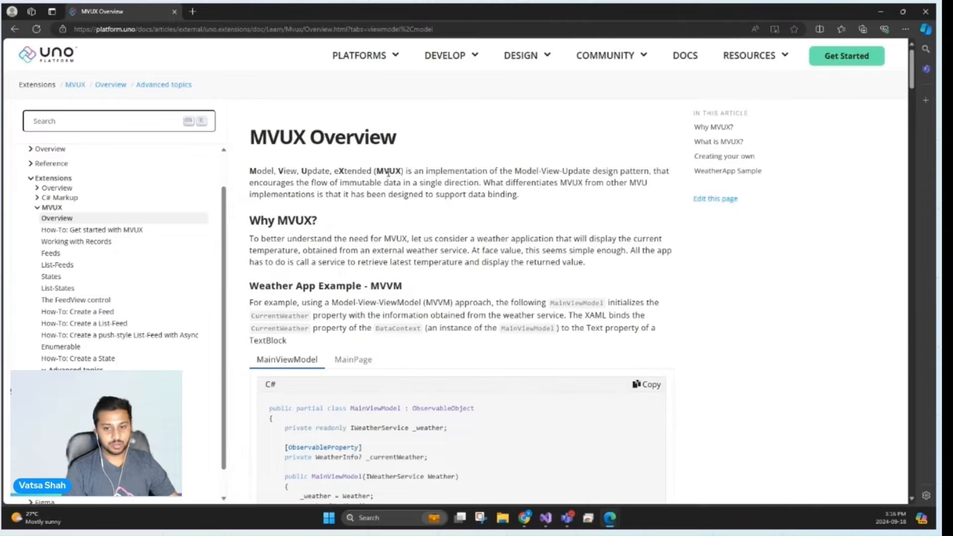
Highlight the MVUX term, its expansion and the MVVM heading in the introduction
double_click(388, 171)
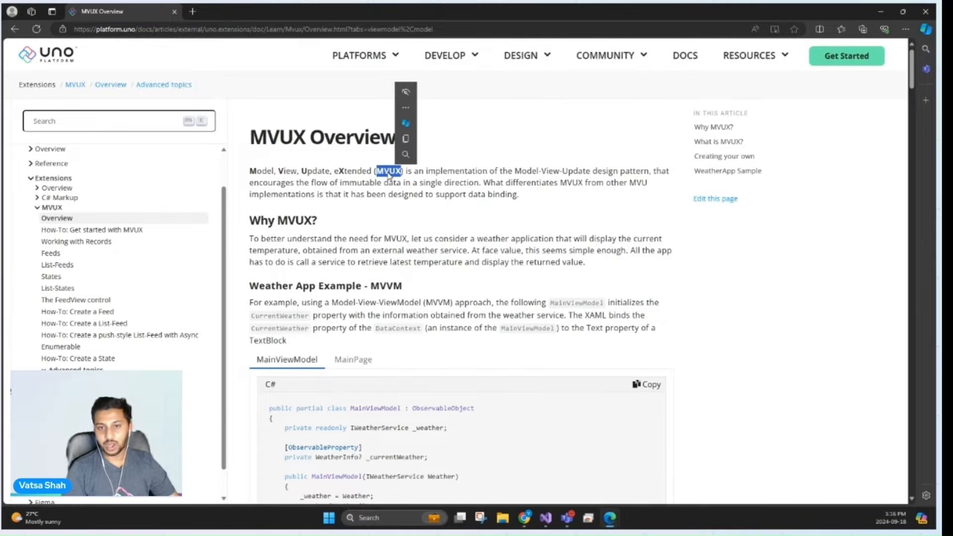
mouse_move(387, 190)
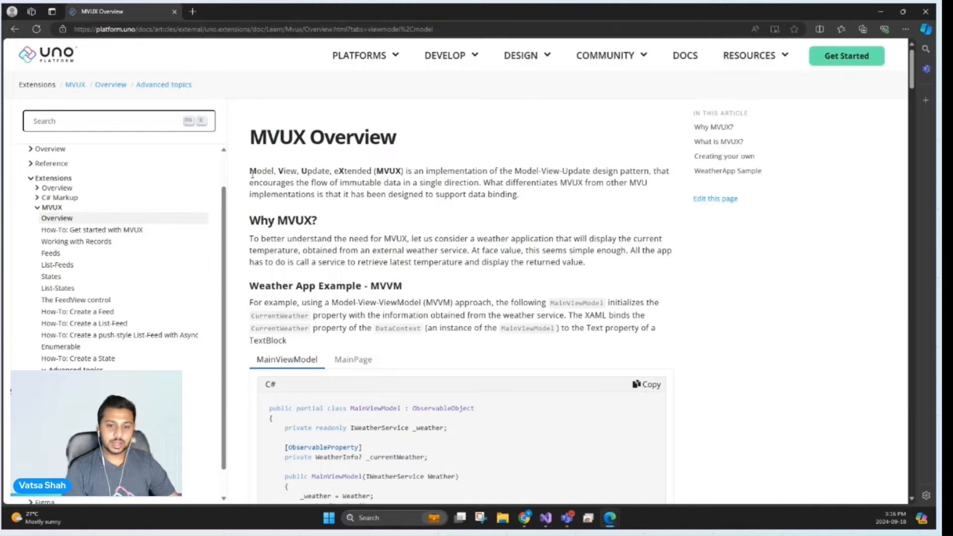
left_click_drag(249, 171, 371, 170)
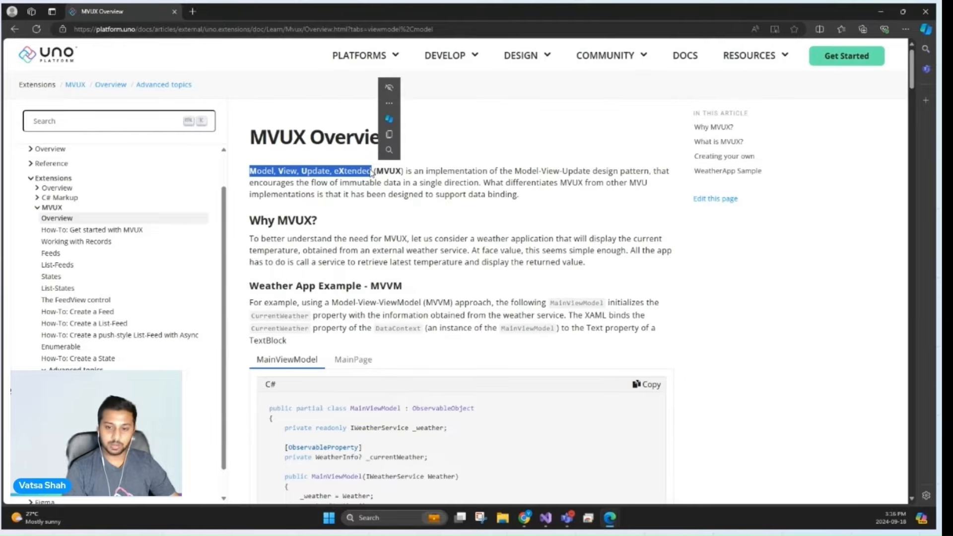
mouse_move(374, 295)
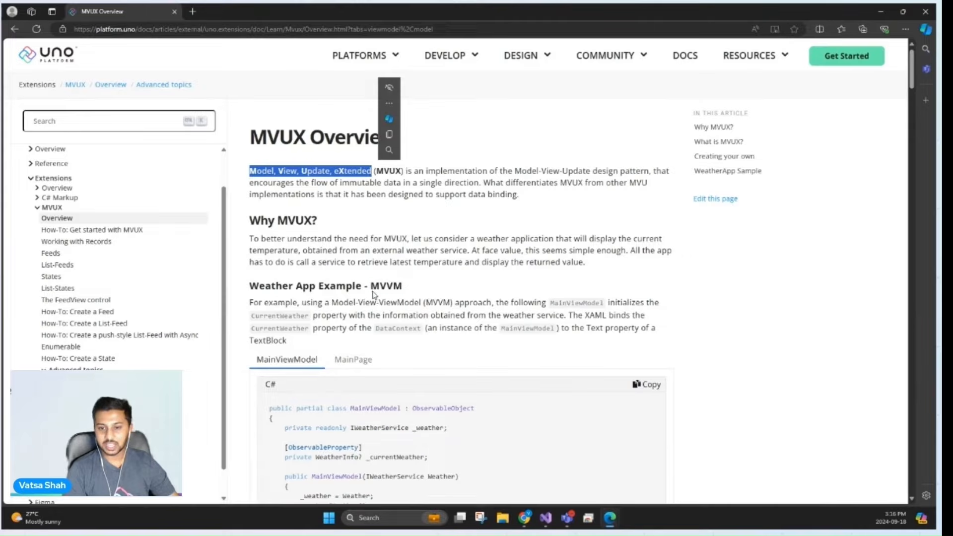
double_click(387, 286)
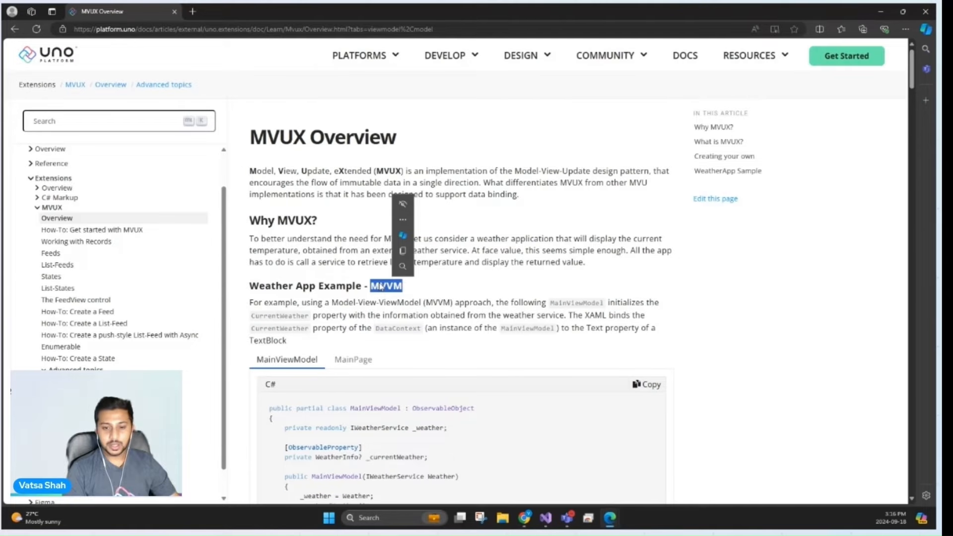
left_click(367, 272)
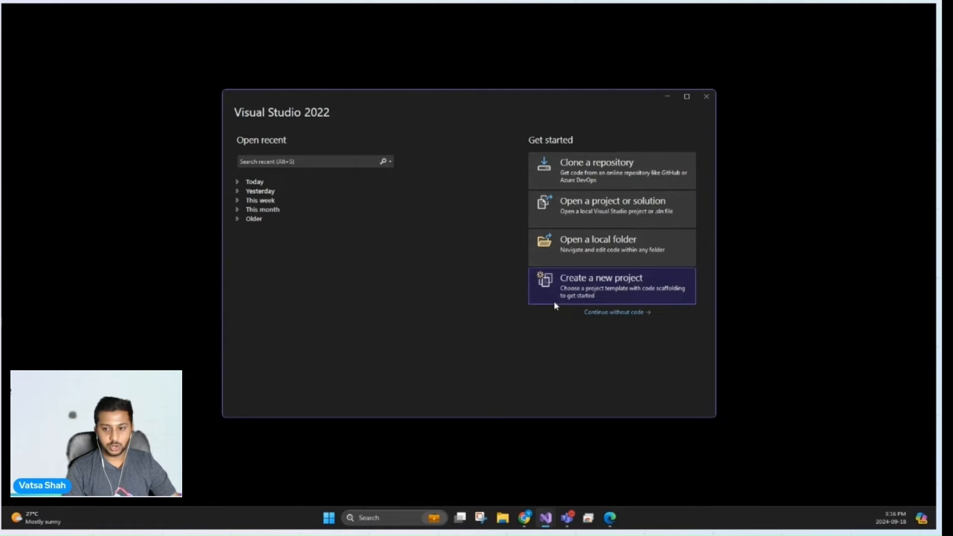
Create the Uno Platform App 'Counter' with the Blank preset and MVUX presentation
left_click(599, 287)
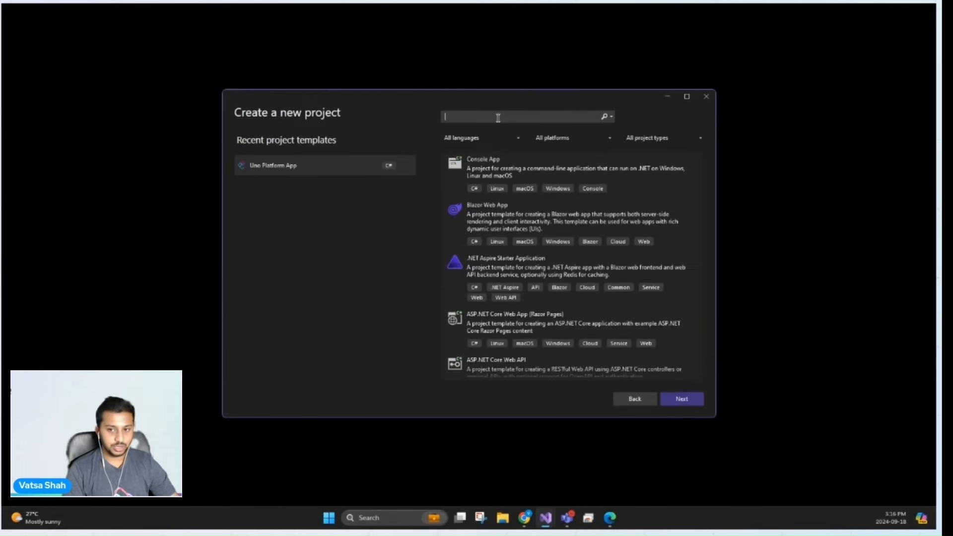
type("Uno platfr")
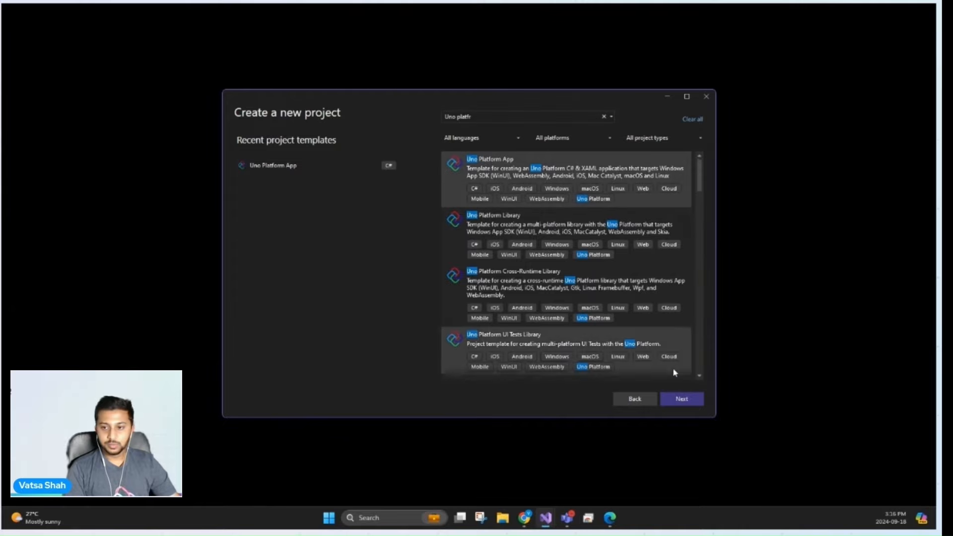
left_click(681, 399)
type("Counter")
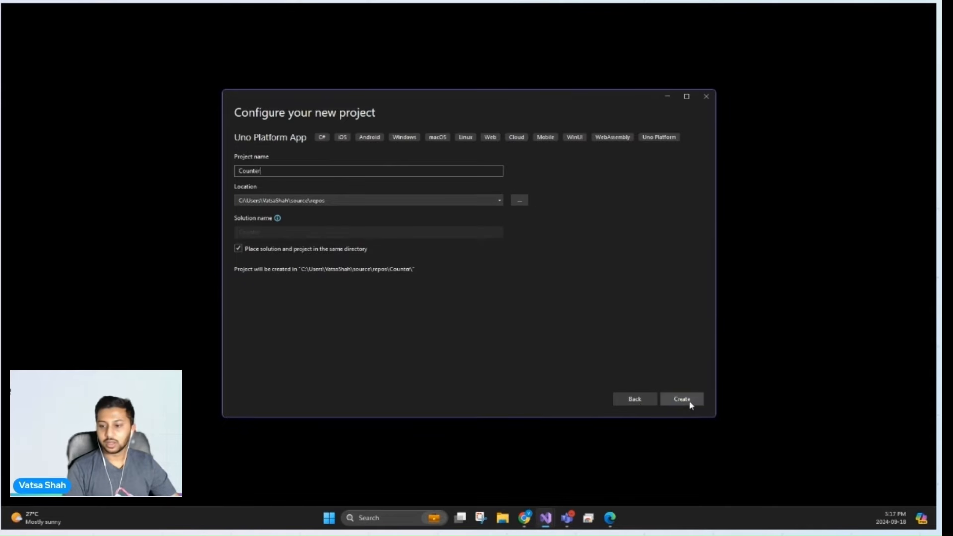
left_click(681, 398)
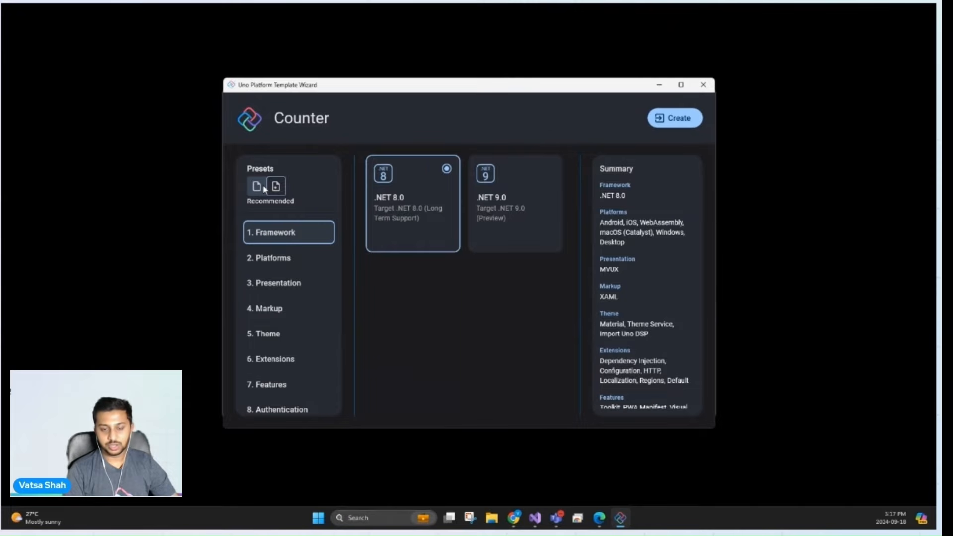
left_click(274, 283)
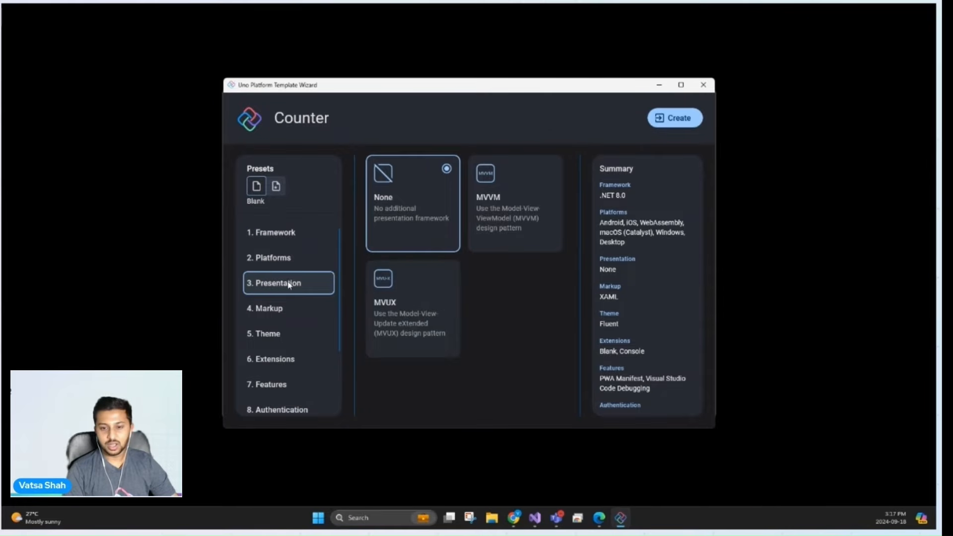
left_click(268, 308)
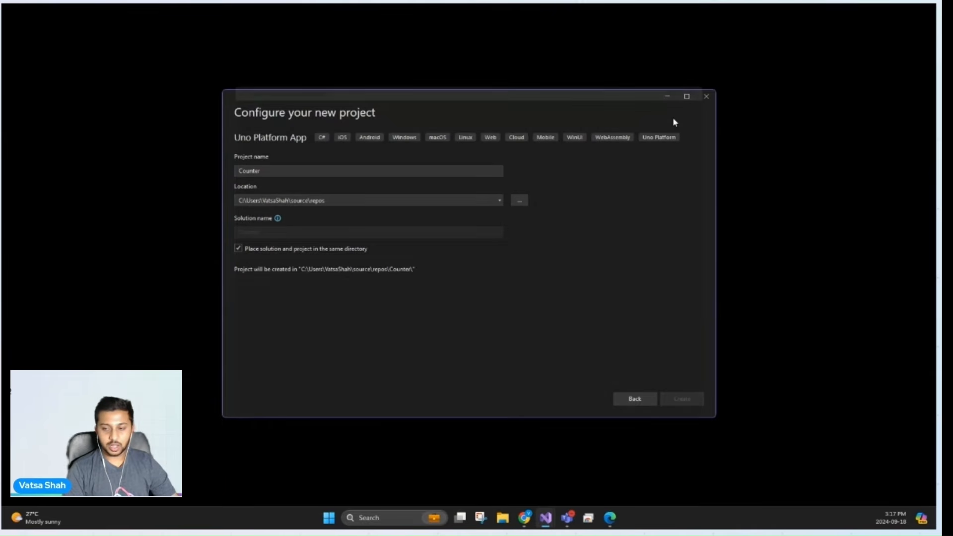
left_click(681, 399)
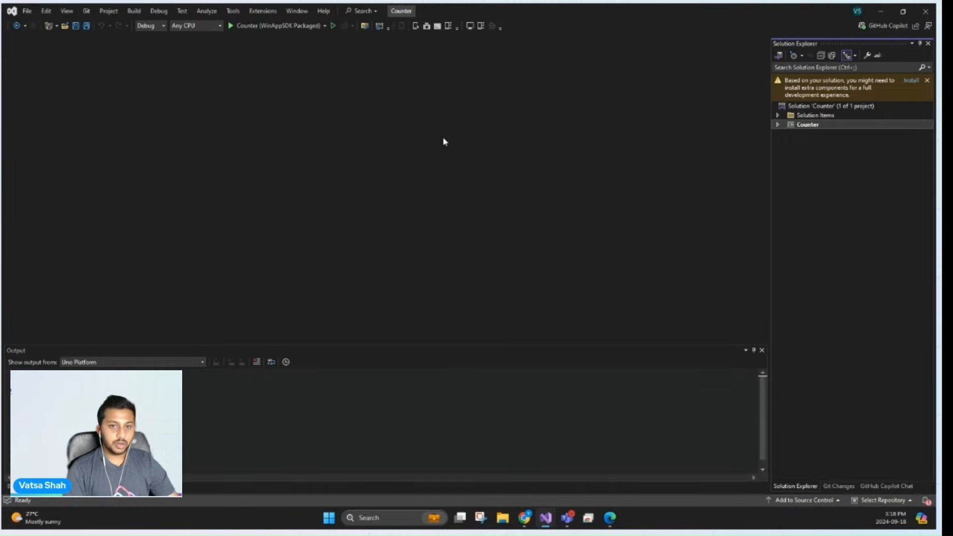
Open MainPage.xaml and set the launch framework to net8.0-desktop
left_click(778, 124)
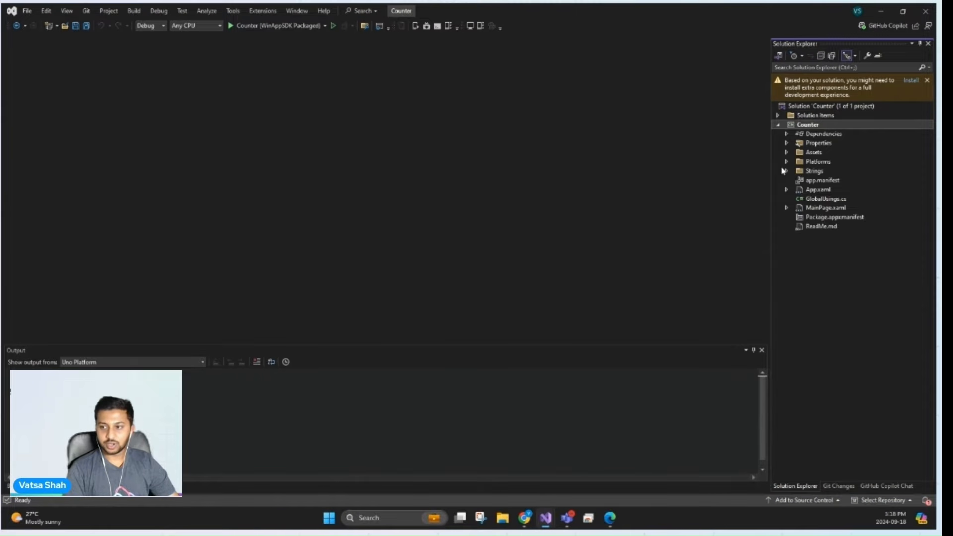
double_click(826, 208)
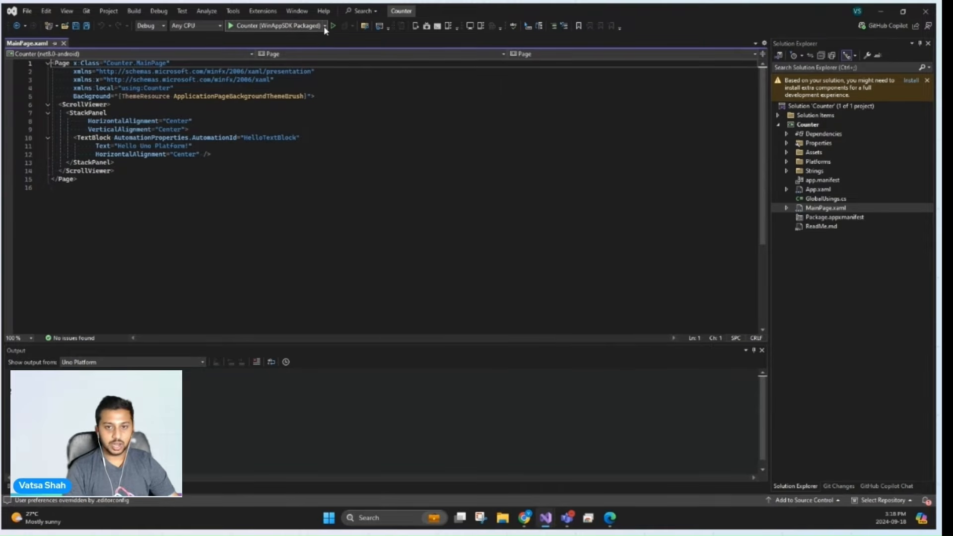
left_click(326, 26)
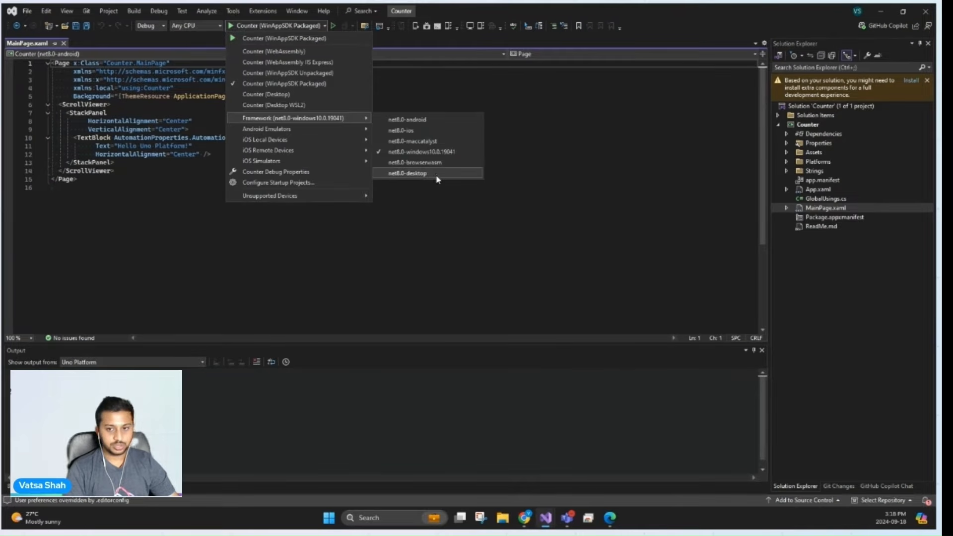
left_click(407, 173)
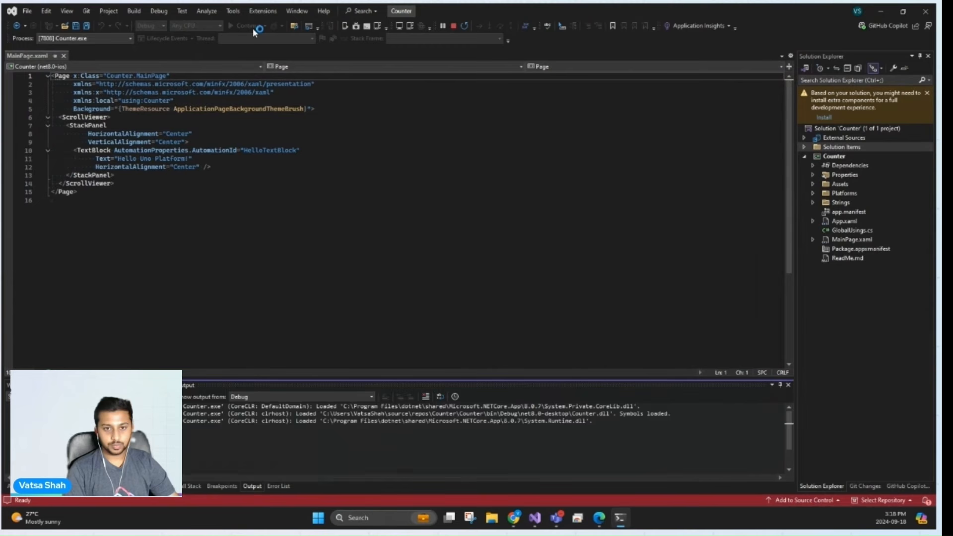
Snap the running Counter app beside Visual Studio and apply hot reload
left_click(230, 26)
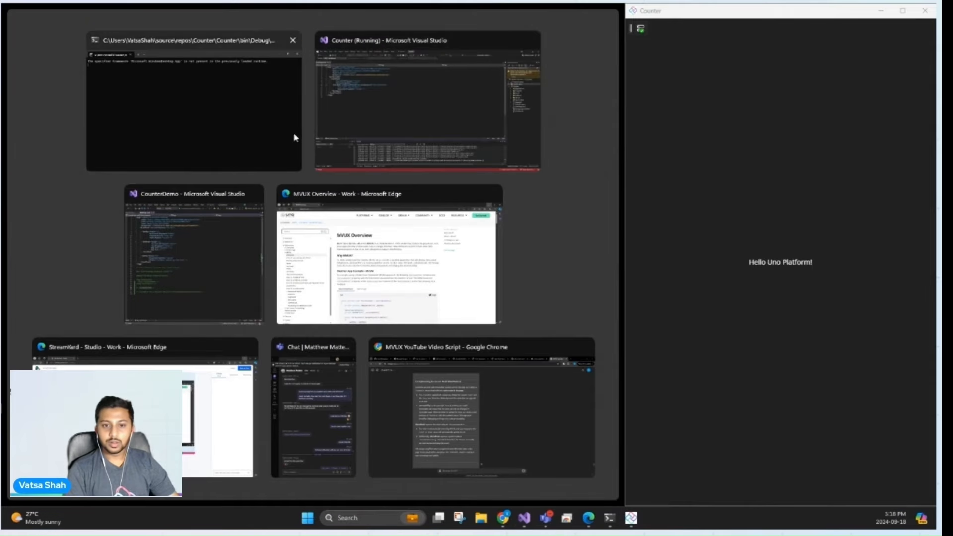
left_click(425, 103)
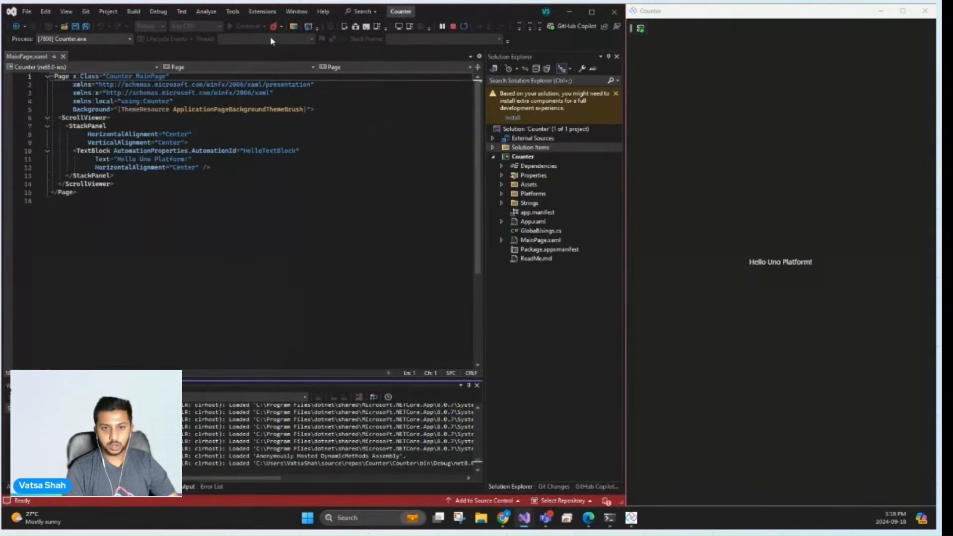
left_click(273, 27)
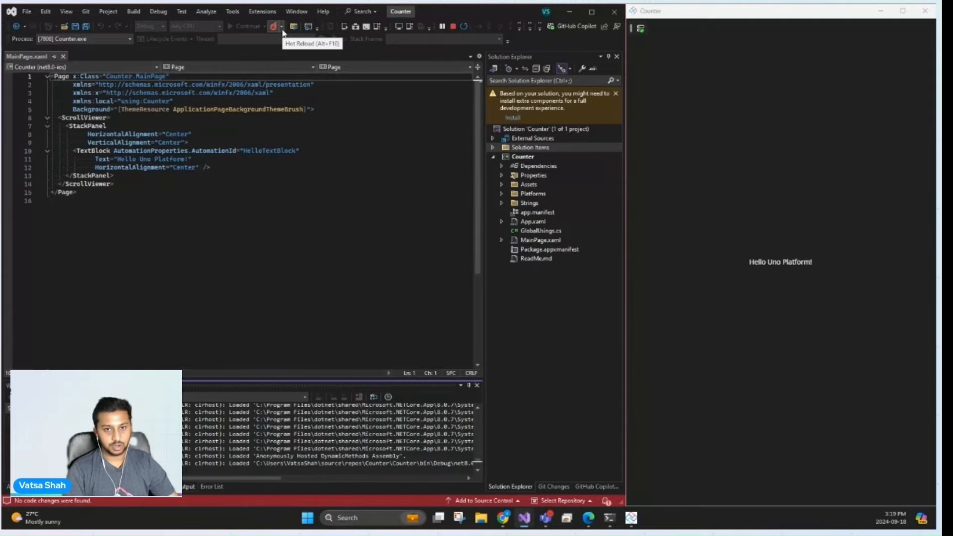
left_click(282, 26)
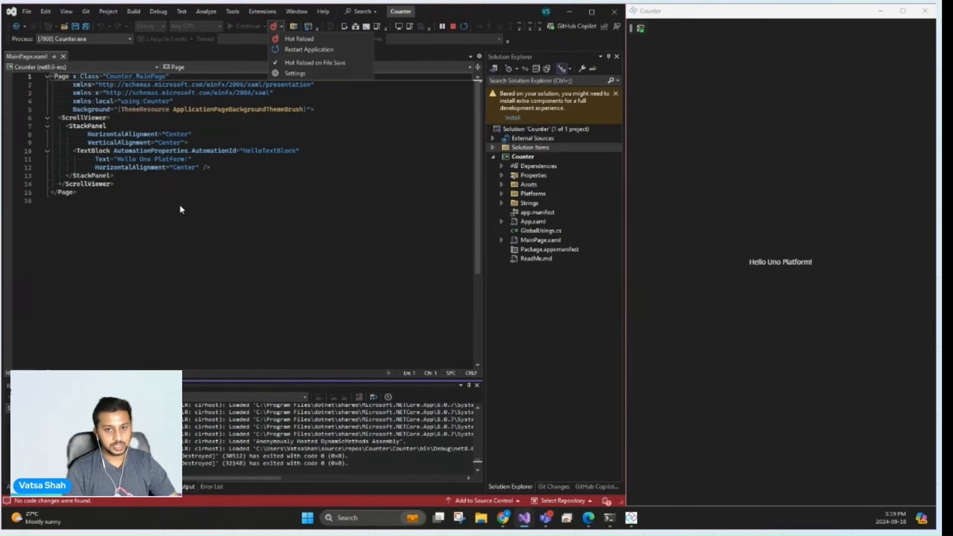
left_click(177, 185)
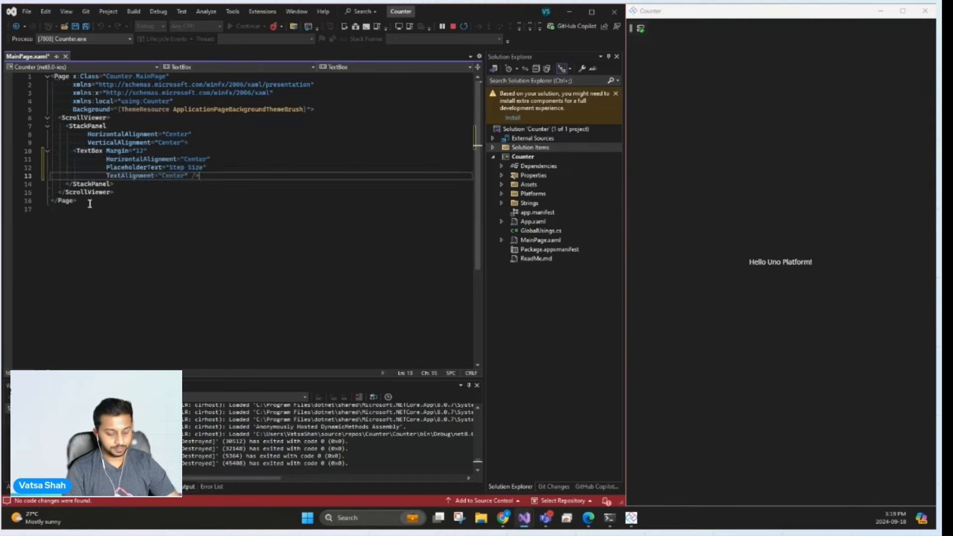
Type a TextBlock with Margin 12 below the step-size box and save to update the app
key("Enter")
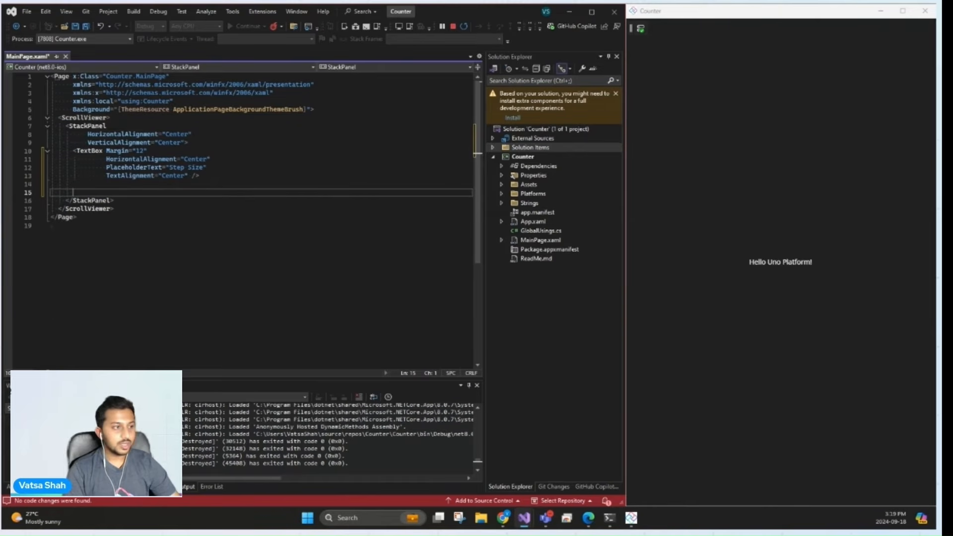
type("<TextBlock Margin=\"12\"")
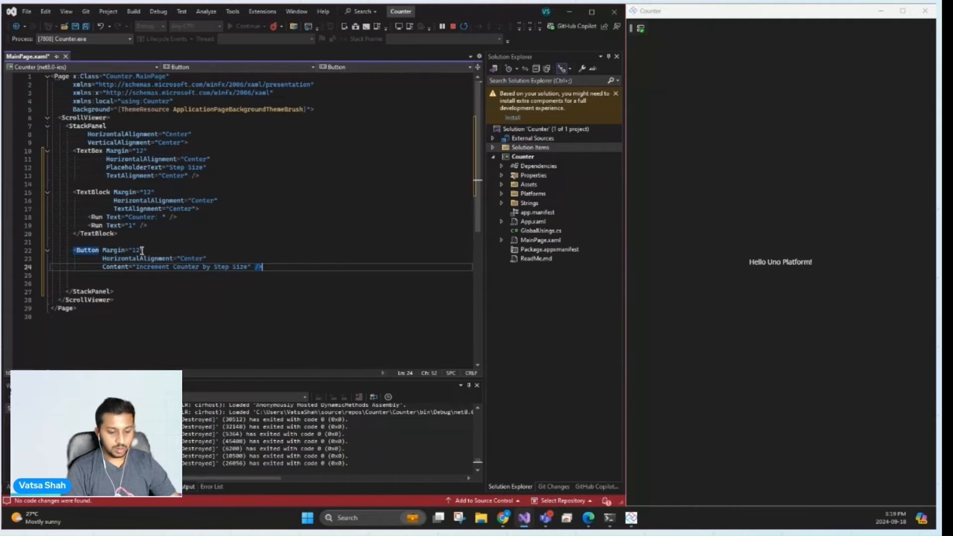
key("ctrl+s")
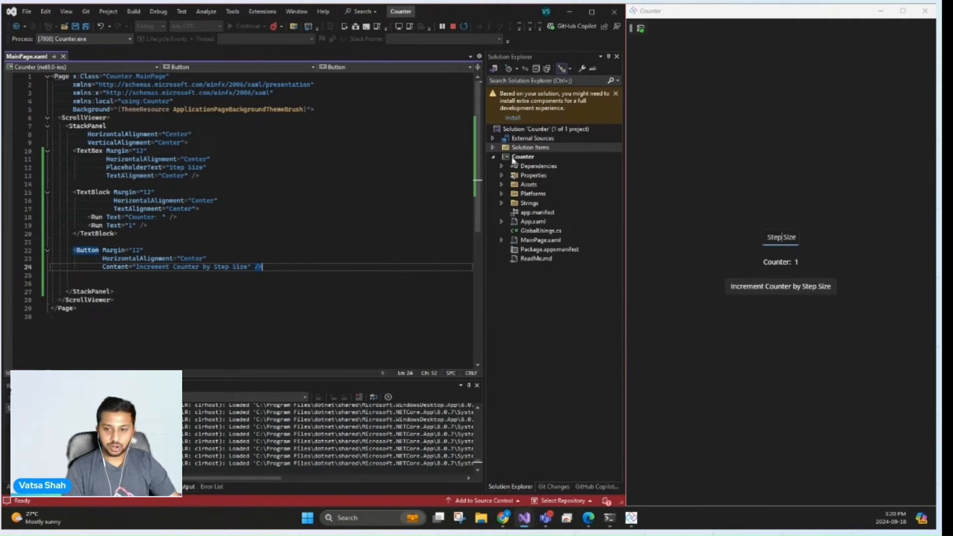
Add a new MainModel class file to the Counter project
right_click(523, 157)
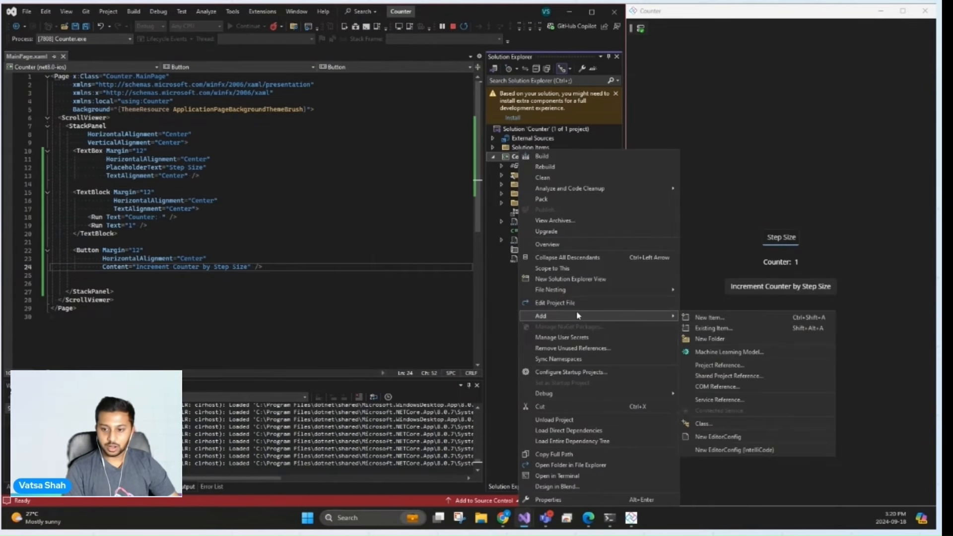
left_click(709, 316)
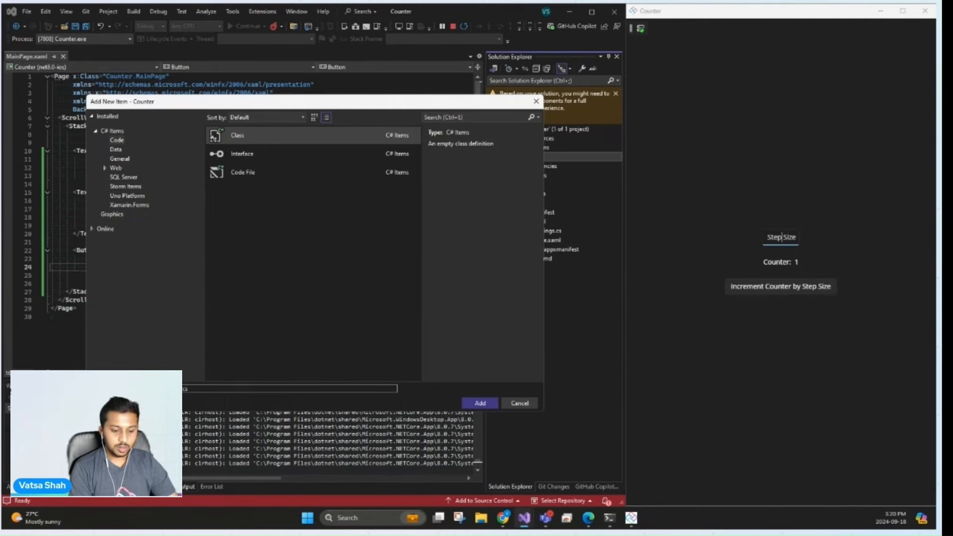
left_click(480, 404)
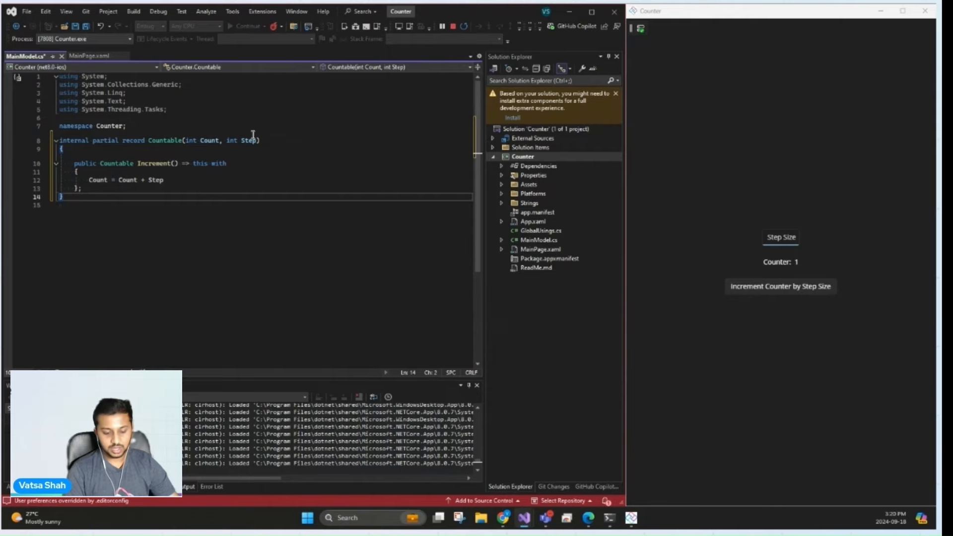
Write the MainModel record with IState<Countable> and IncrementCounter, then save MainModel.cs
left_click(780, 237)
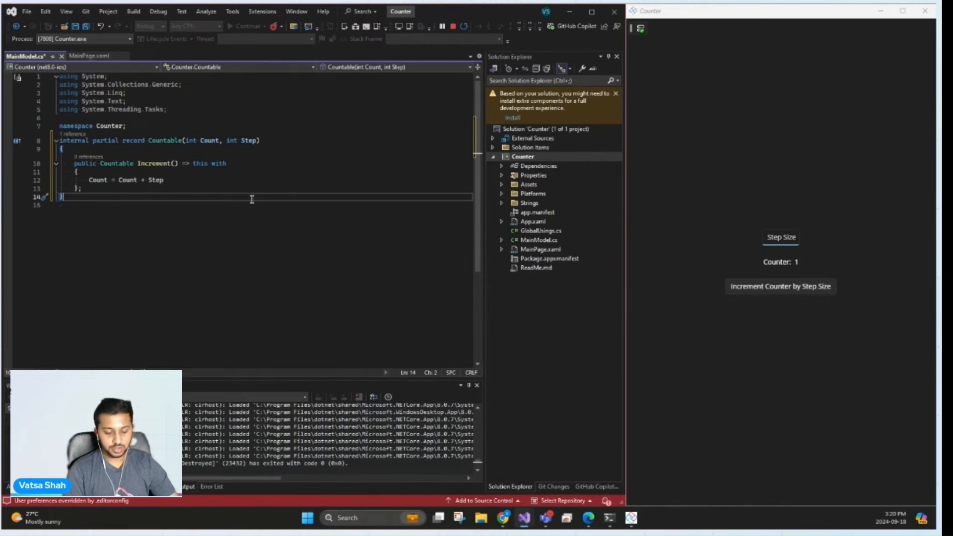
left_click(780, 238)
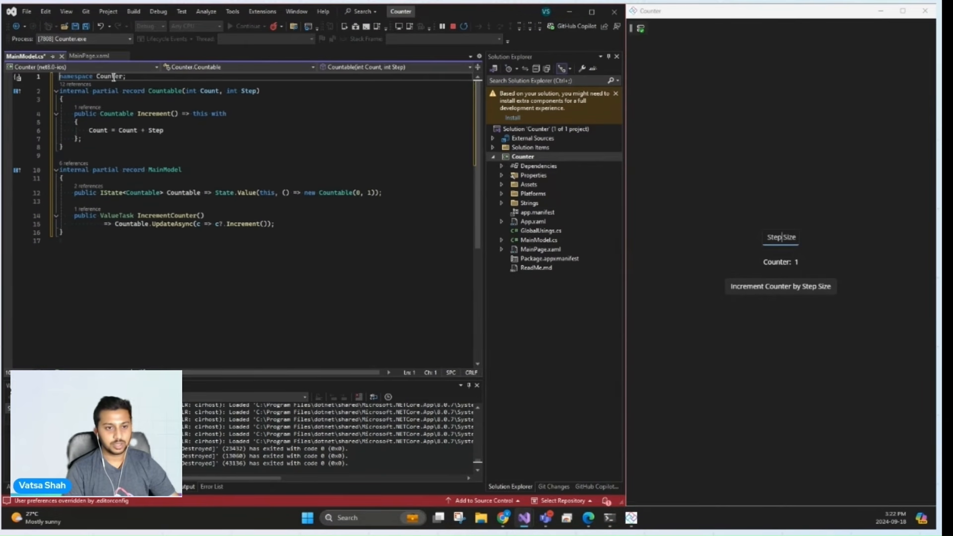
key("ctrl+s")
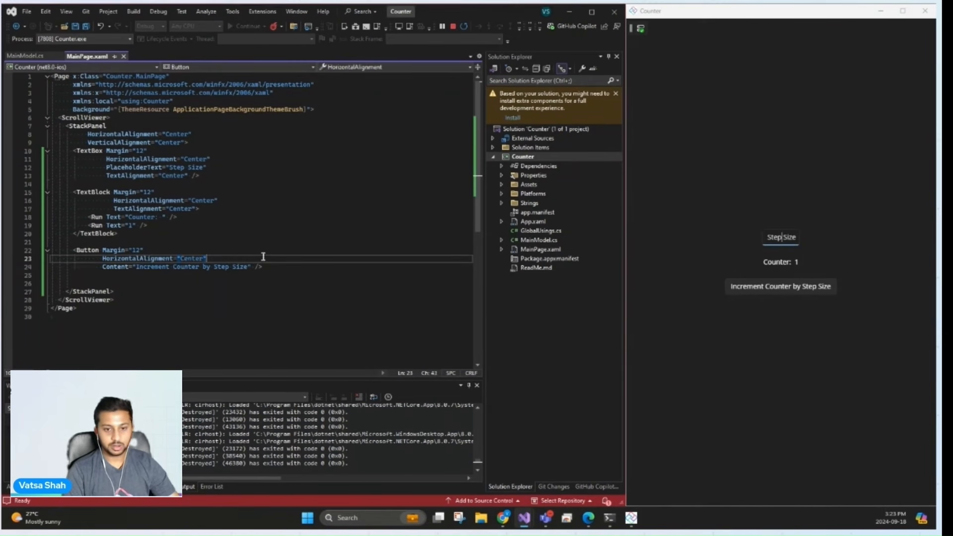
Add Command="{Binding IncrementCounter}" to the button and finish the MainPage.xaml bindings
type("Command=\"{Binding IncrementCounter}\"")
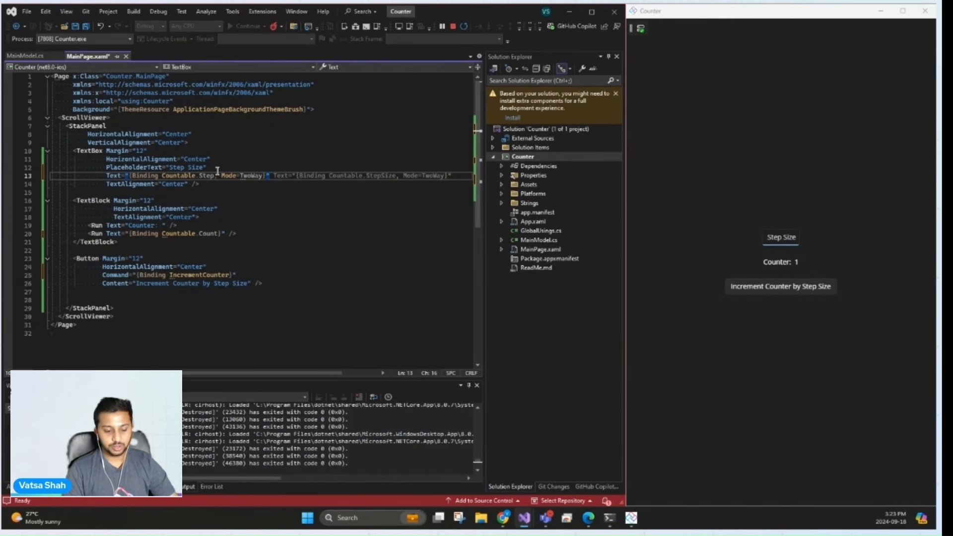
left_click(781, 237)
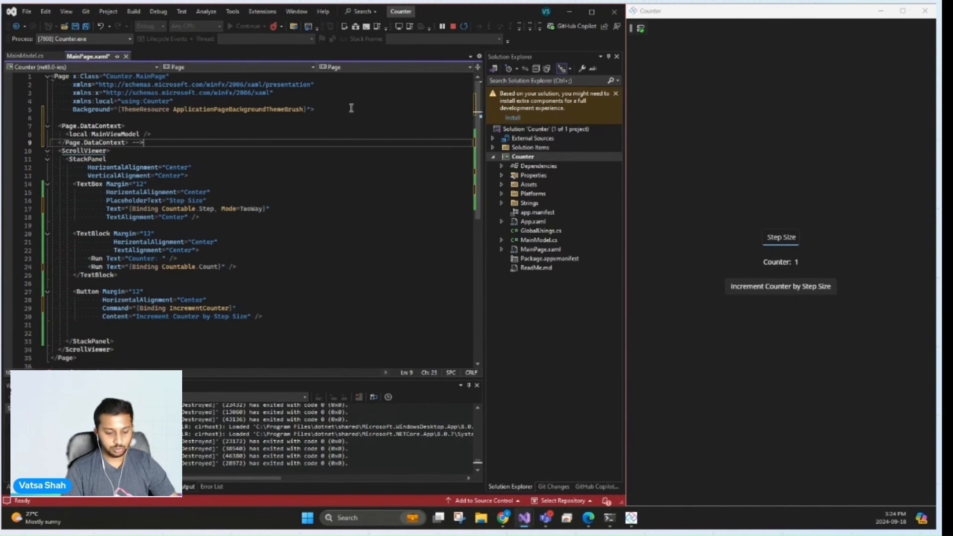
mouse_move(235, 132)
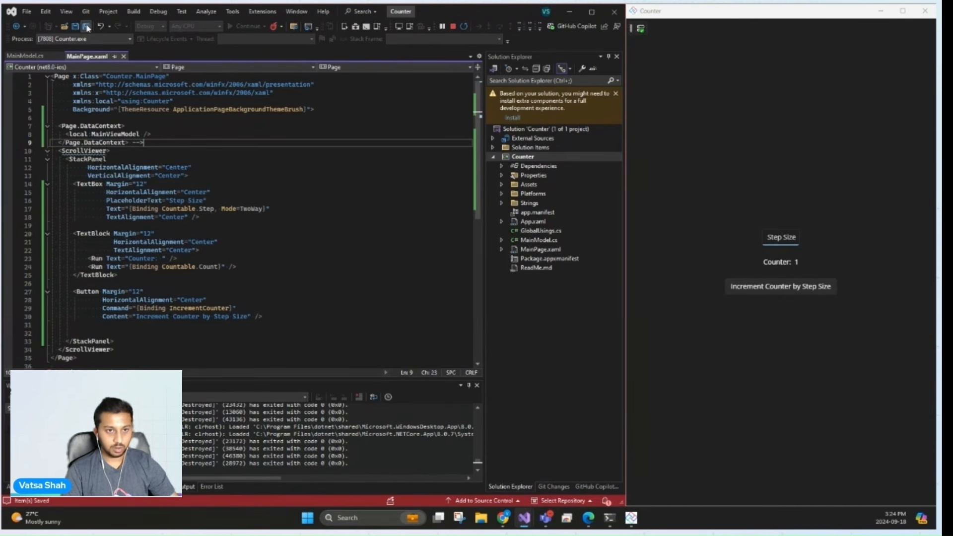
Hot reload the app and increment the counter four times with step size 1
left_click(76, 26)
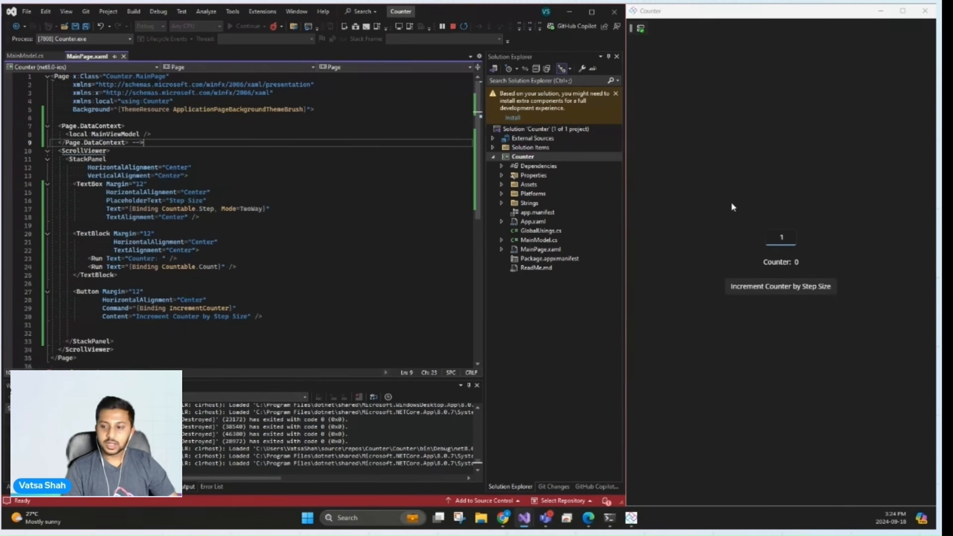
left_click(781, 286)
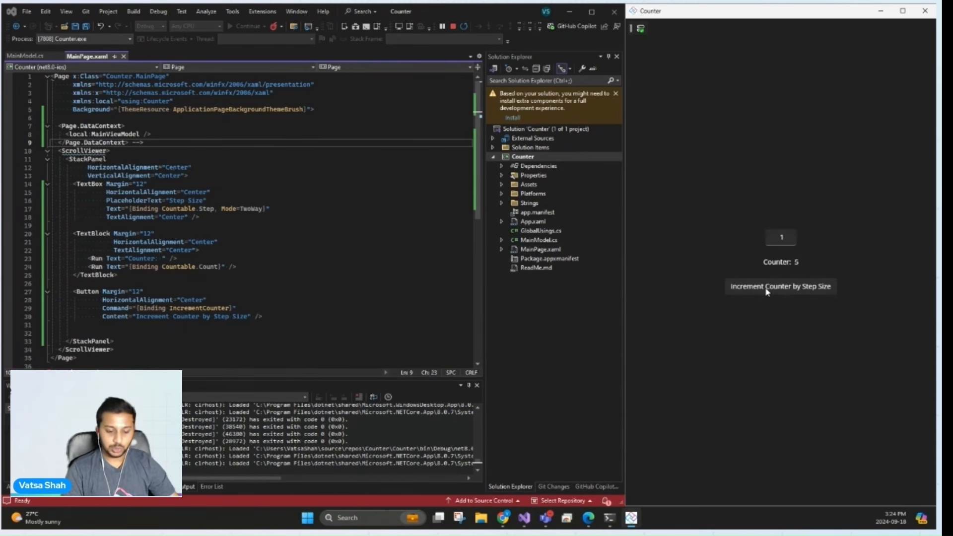
left_click(780, 286)
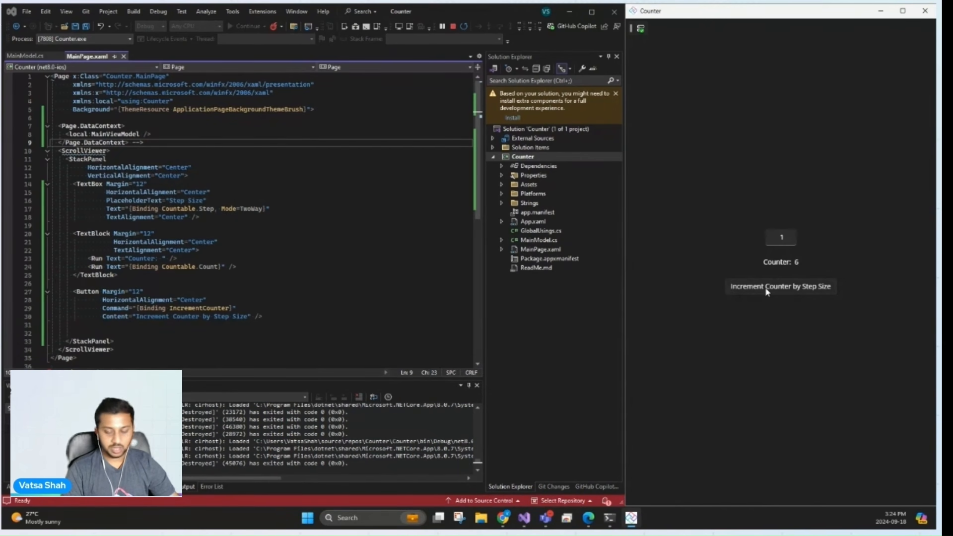
left_click(780, 287)
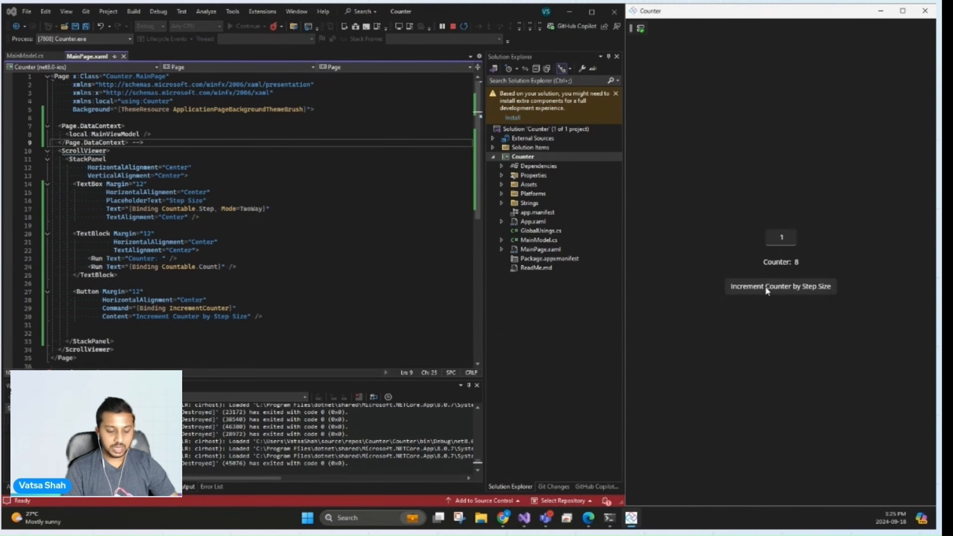
left_click(780, 287)
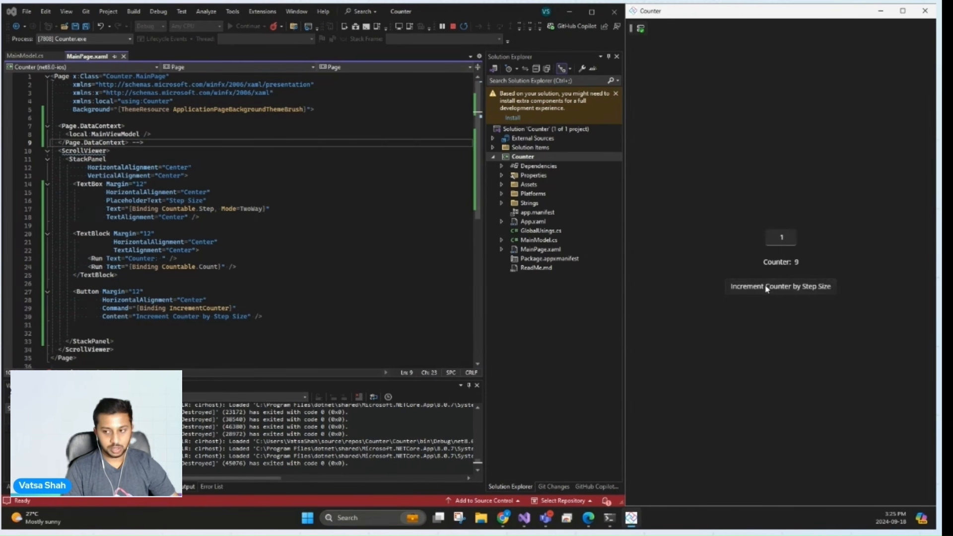
Change Step Size to 10 and increment twice, reaching 50
left_click(780, 286)
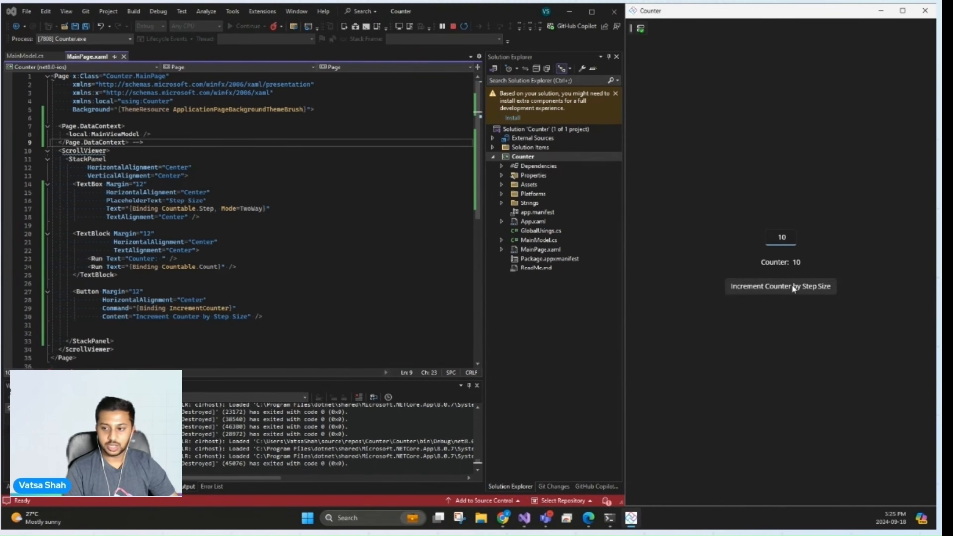
left_click(781, 287)
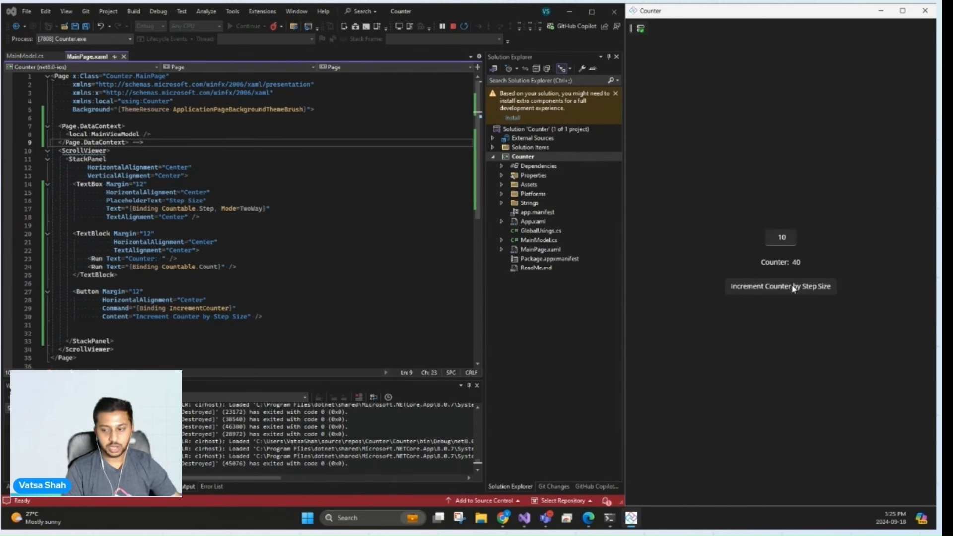
left_click(781, 287)
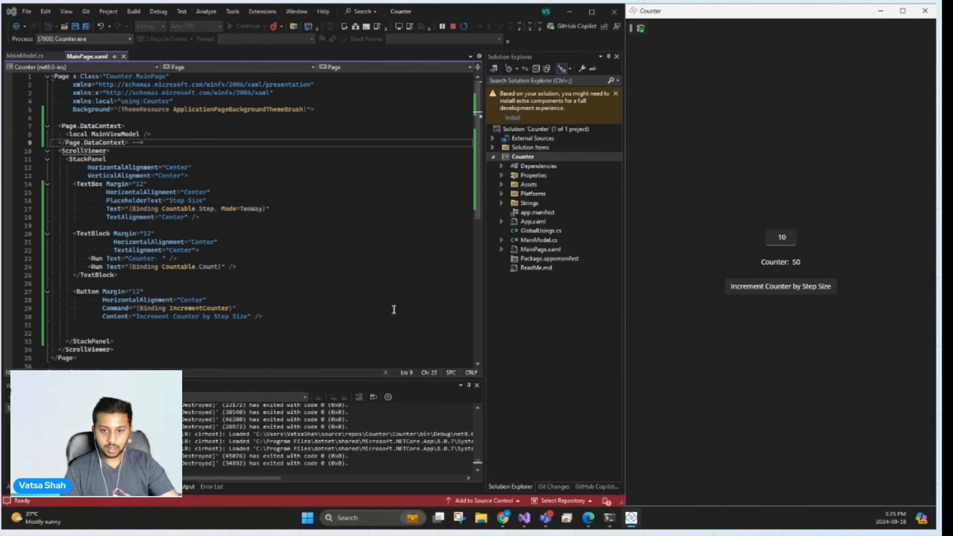